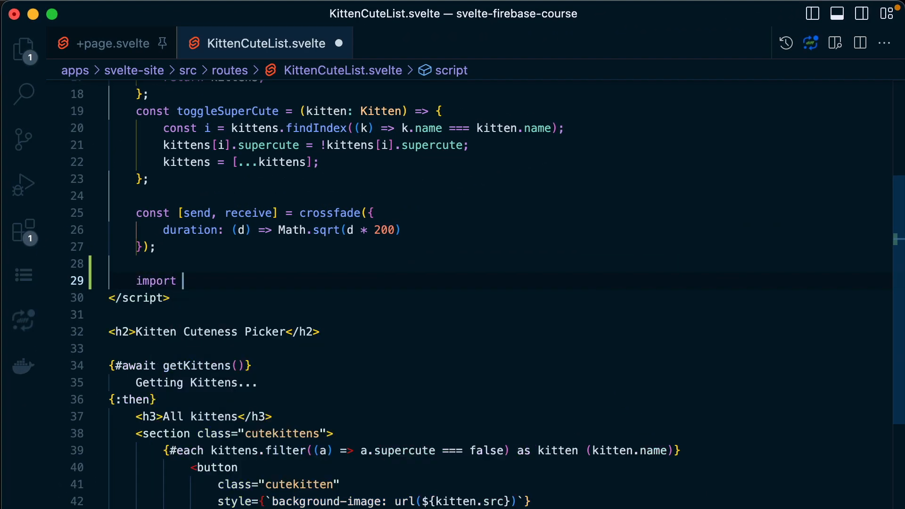
- Write the import {onMount, beforeUpdate, afterUpdate, onDestroy} from 'svelte' line, leaving out tick
type("{} from")
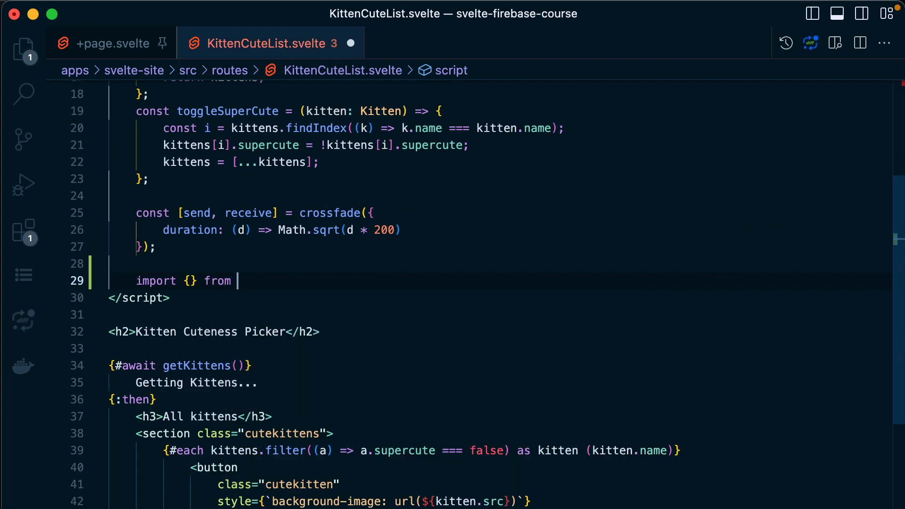
type("'svelte'")
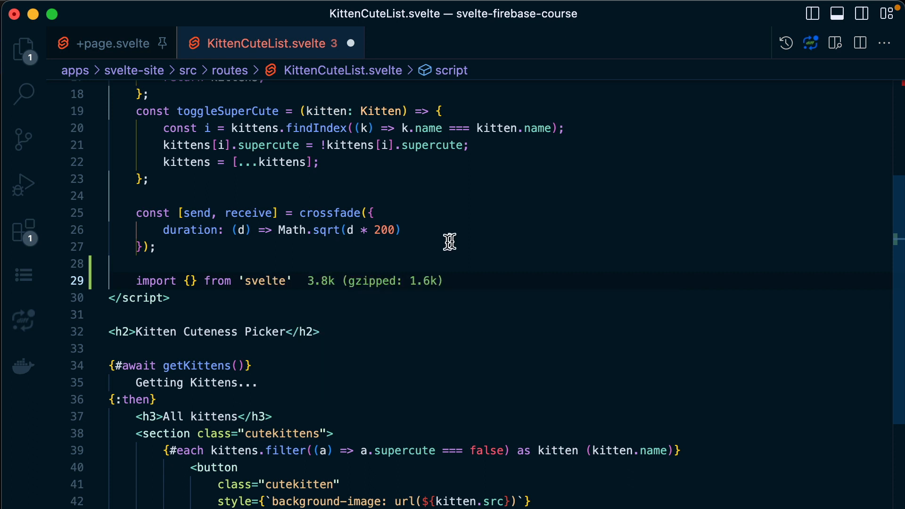
type("onMount")
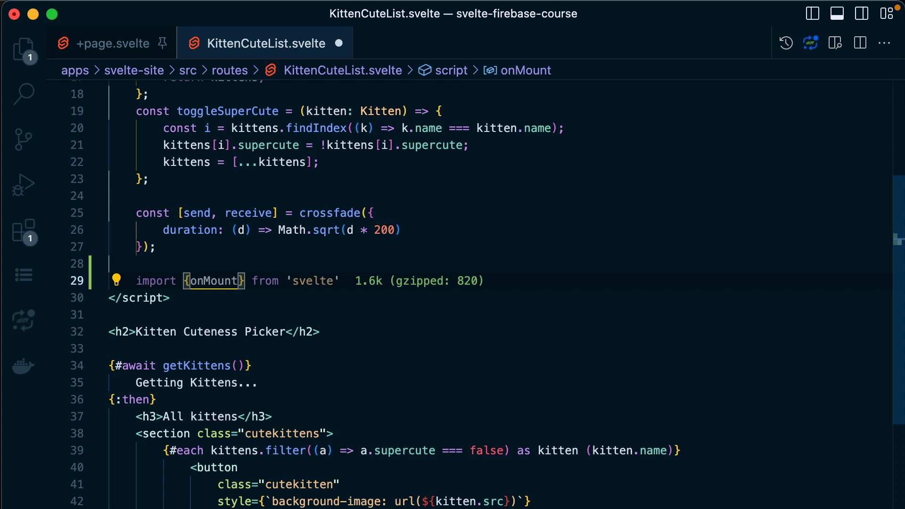
type(",")
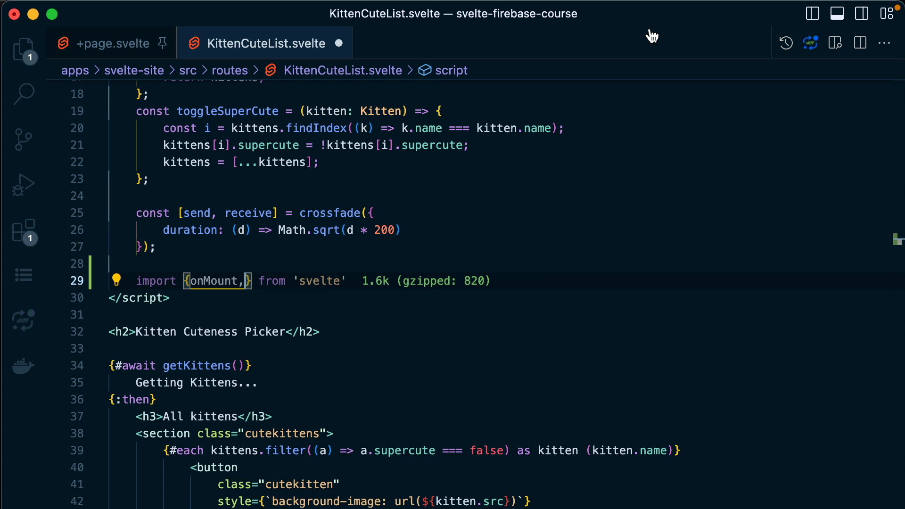
type("beforeUpdate")
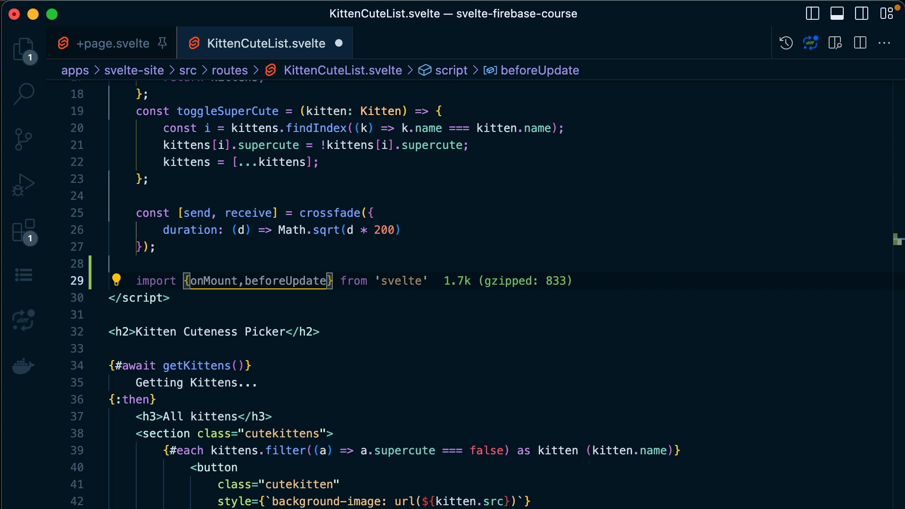
type(", af")
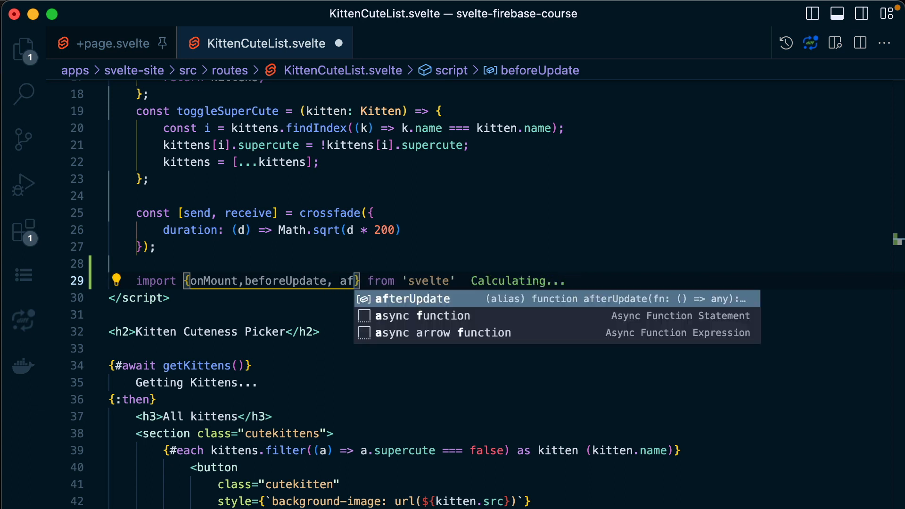
key("Tab")
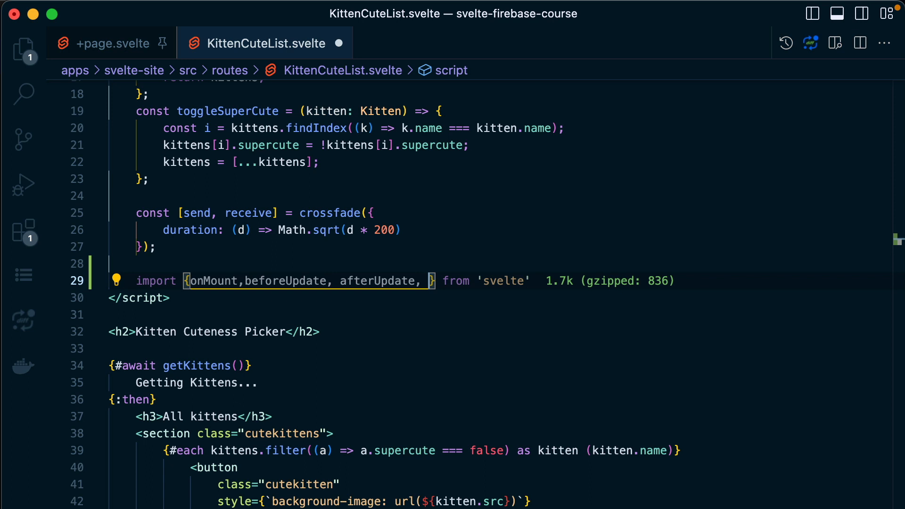
type("onDestroy,")
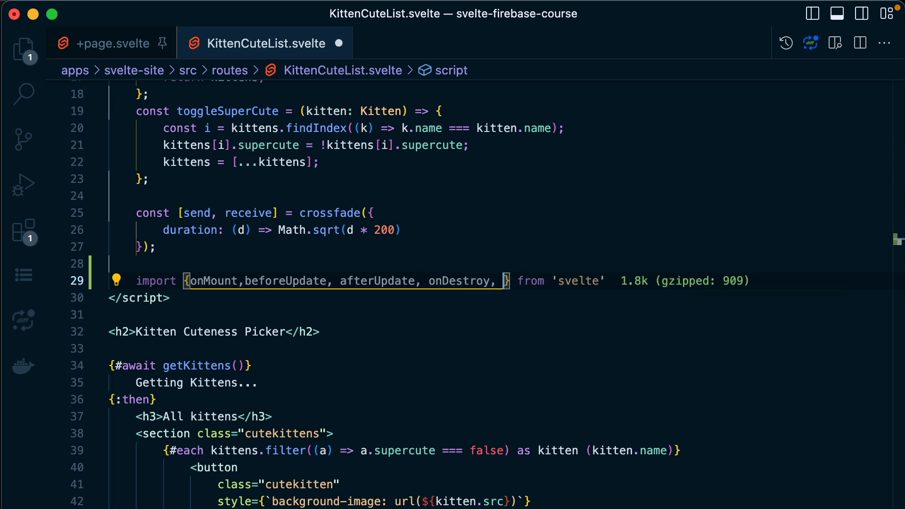
type("tick")
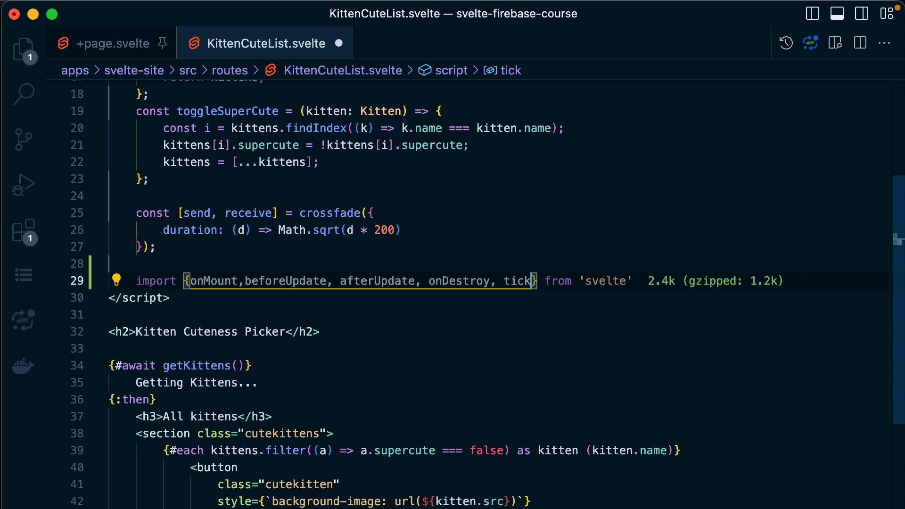
key("Backspace")
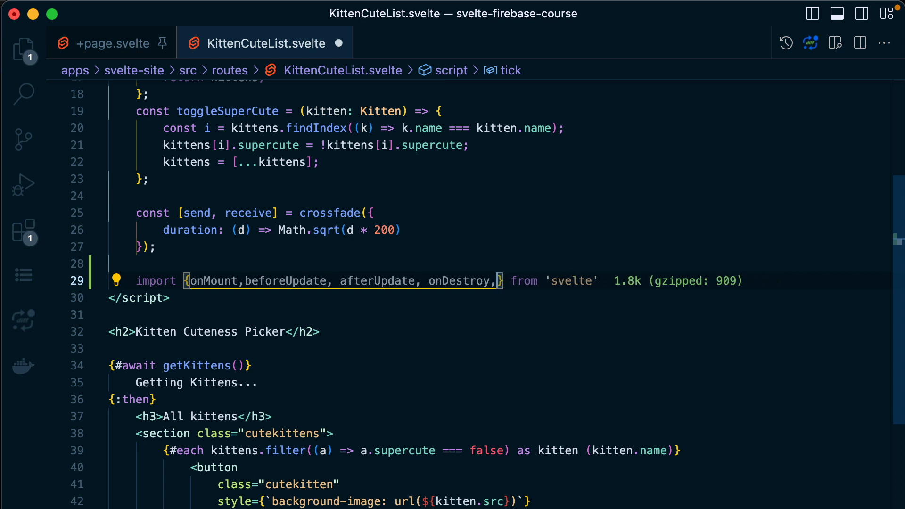
- Write lifecycle handlers below the import, starting with onMount logging 'mounted'
type("on")
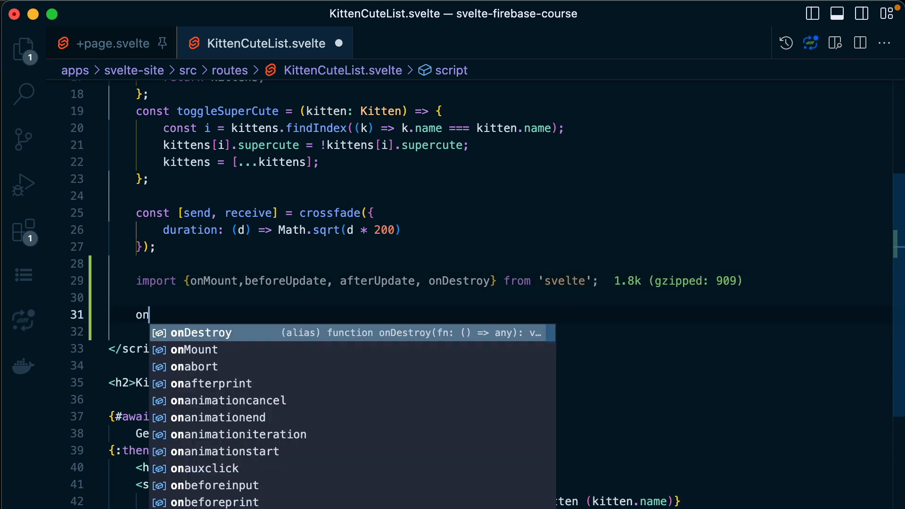
type("mou")
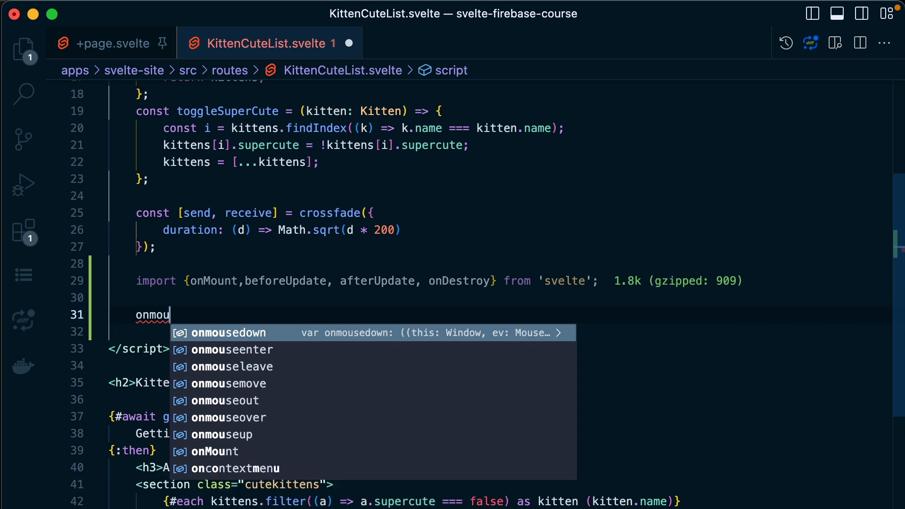
type("nt(() => {")
type("'")
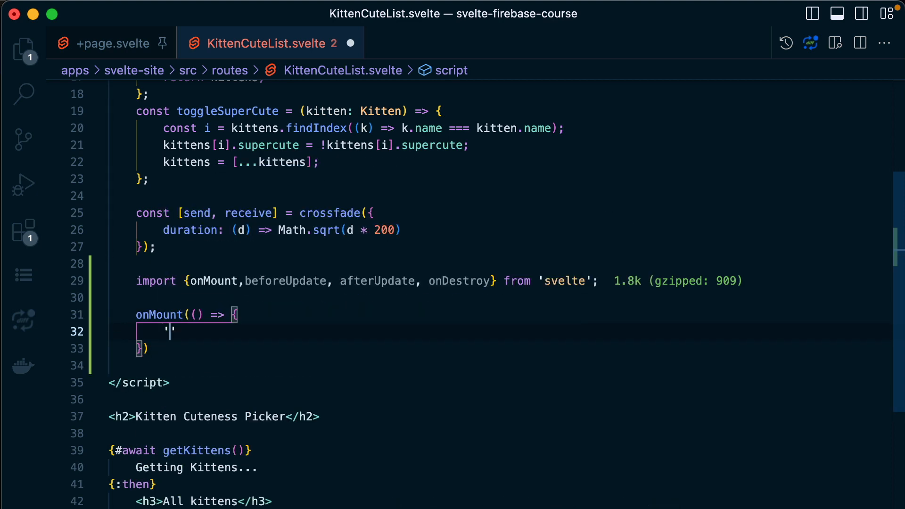
type("mounted")
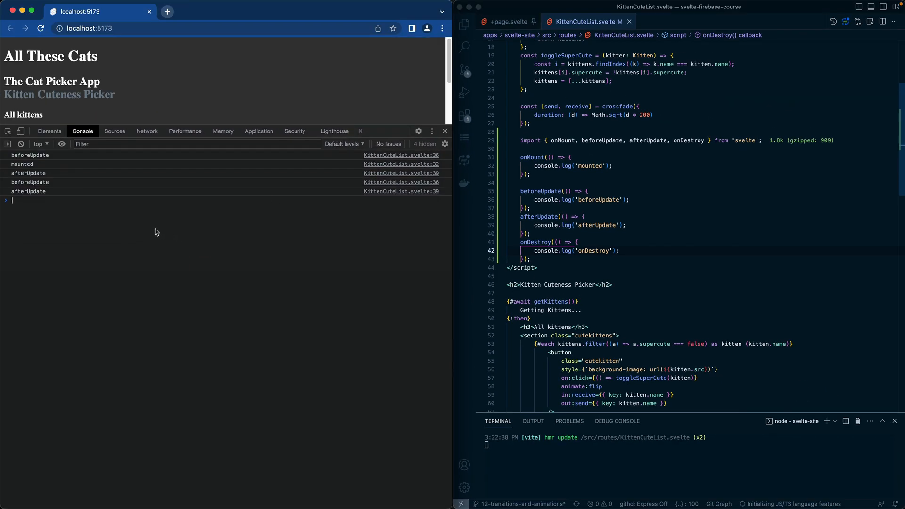
- Reload localhost:5173 and read the beforeUpdate, mounted and afterUpdate console logs
left_click(48, 29)
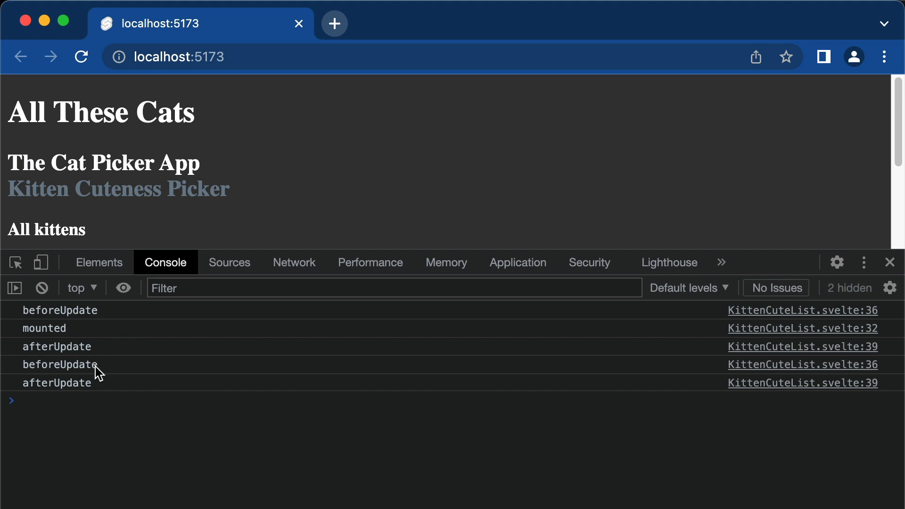
scroll("down", 3)
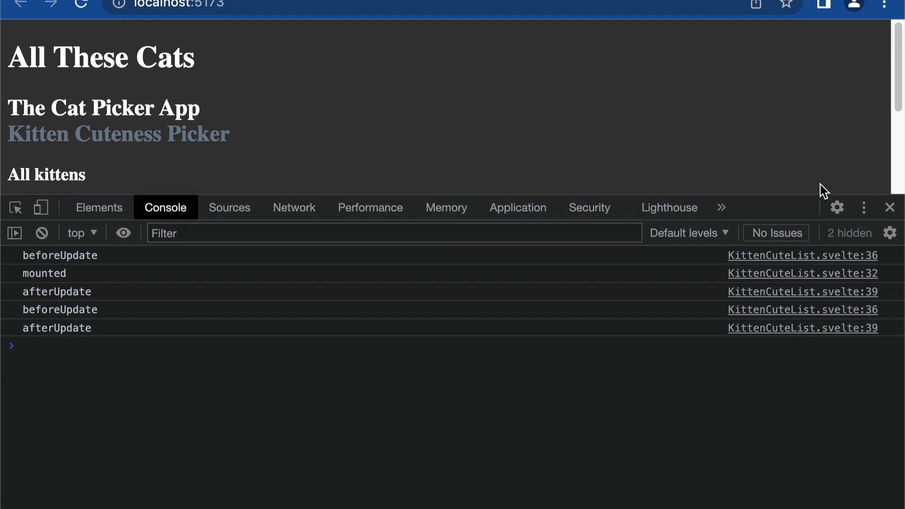
scroll("down", 3)
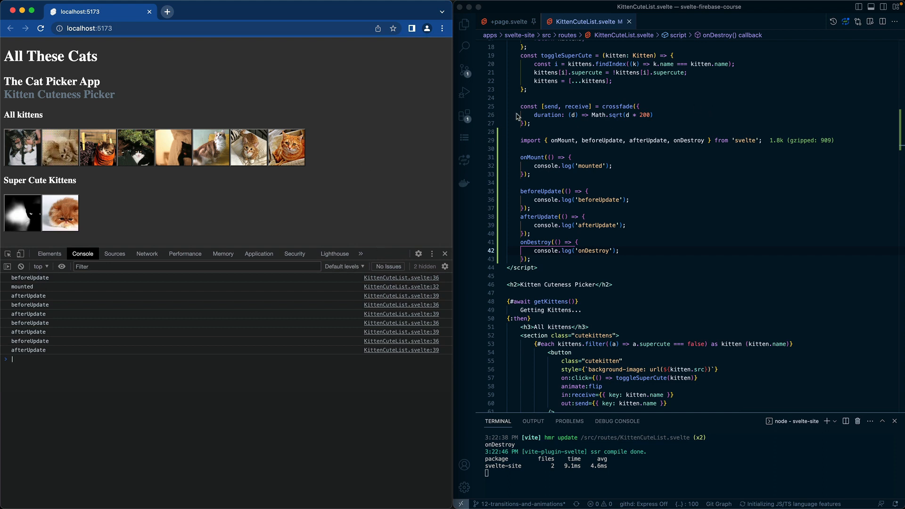
left_click(506, 22)
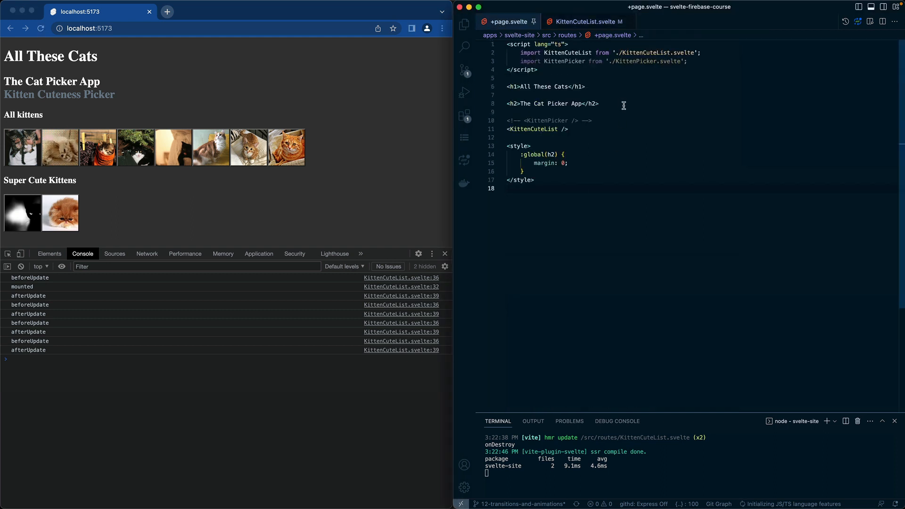
mouse_move(621, 124)
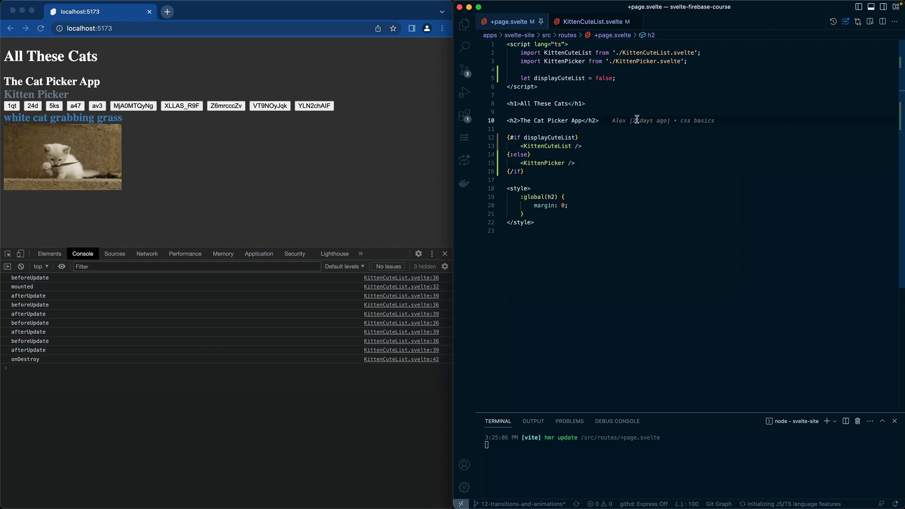
- Add a Swap button in +page.svelte whose on:click flips displayCuteList
type("<button on:click={}>")
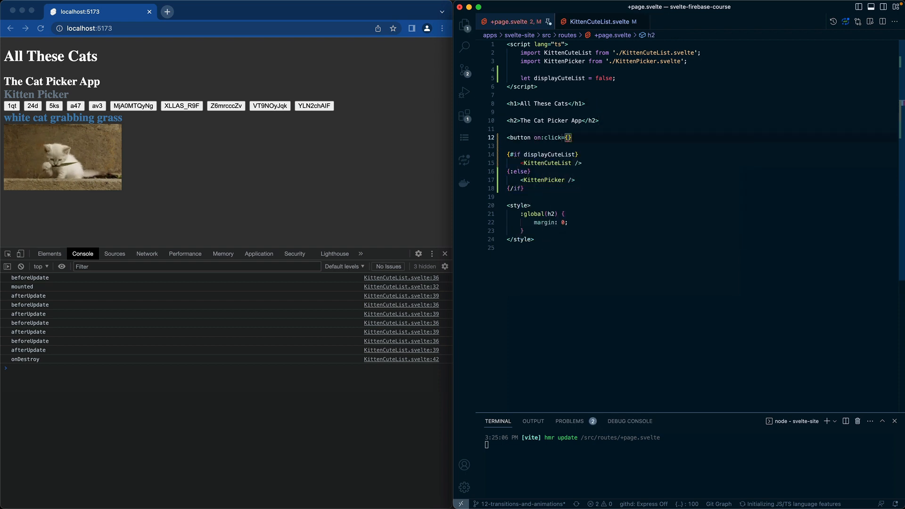
type("() =>")
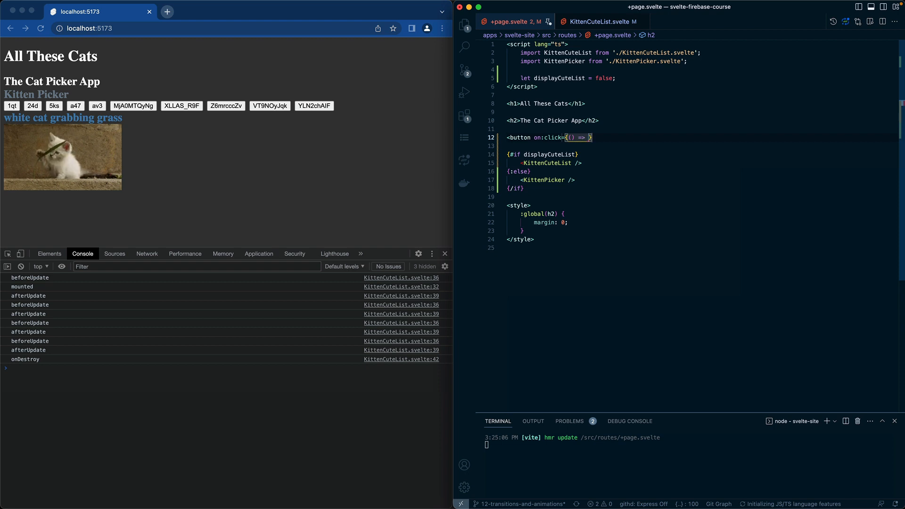
type("di")
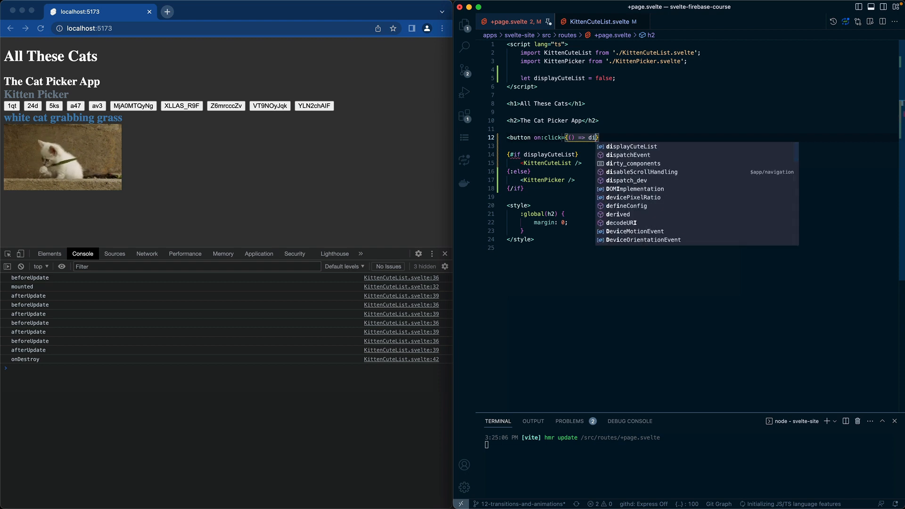
type("spl")
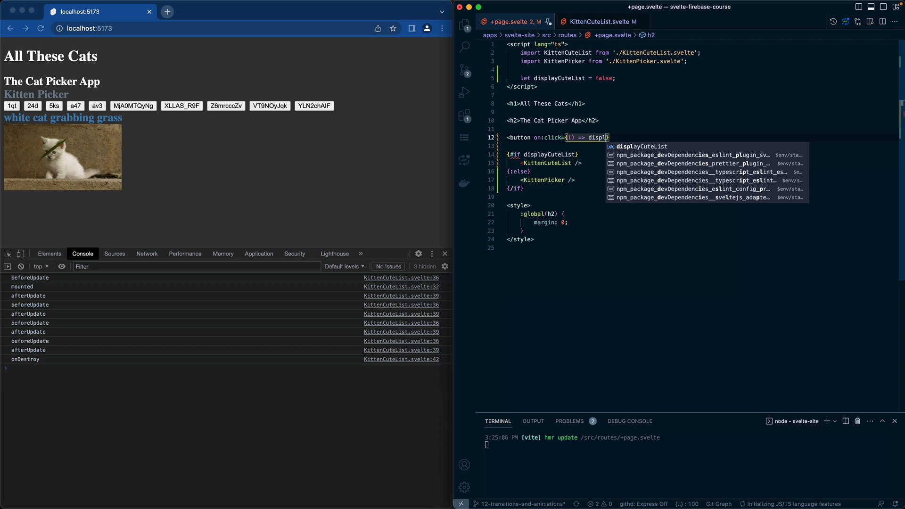
type("displayCuteList = !displayCuteList}")
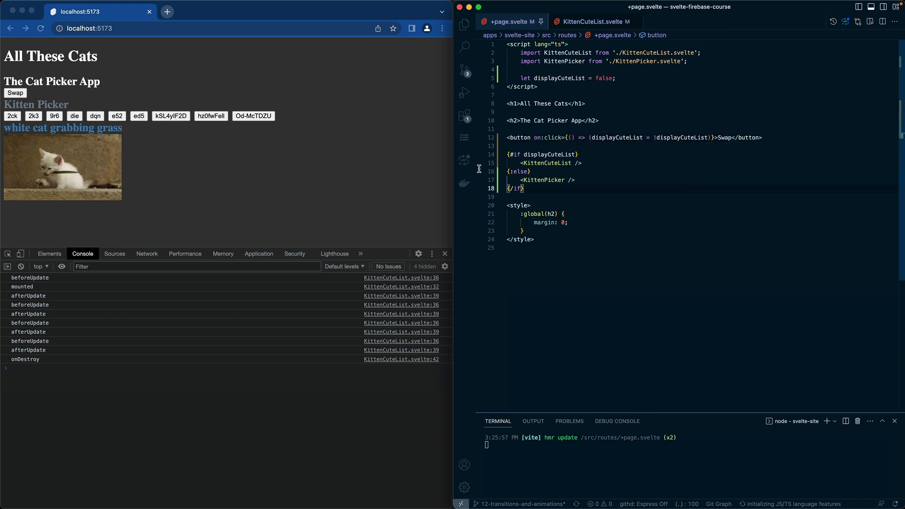
- Toggle Swap five times, watching KittenCuteList mount and onDestroy logs appear
left_click(15, 93)
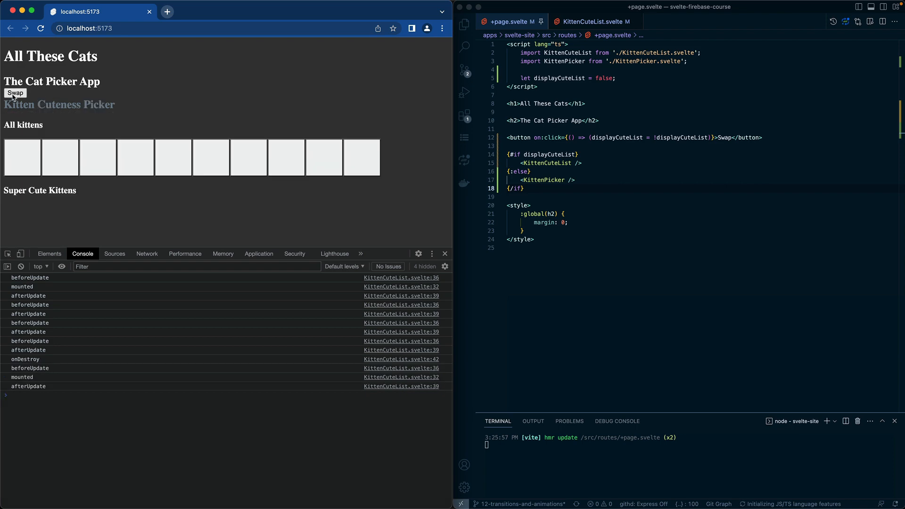
left_click(15, 93)
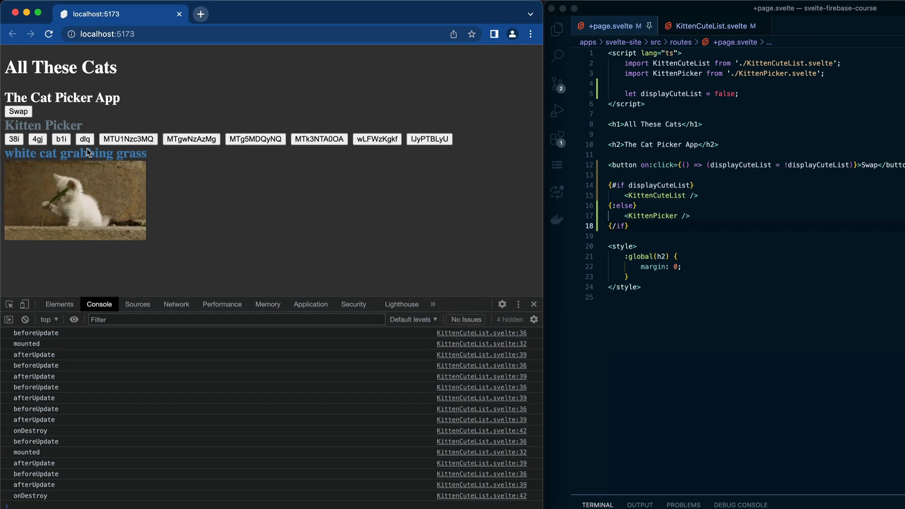
left_click(18, 112)
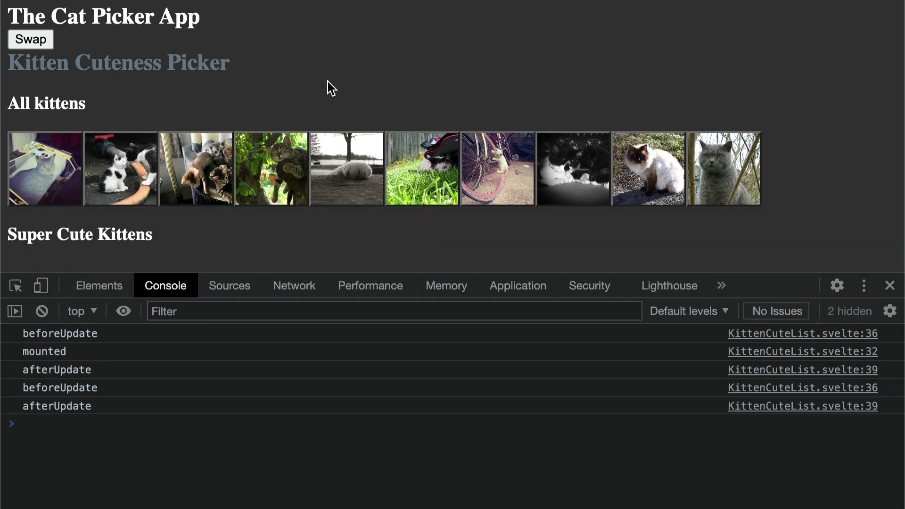
left_click(29, 40)
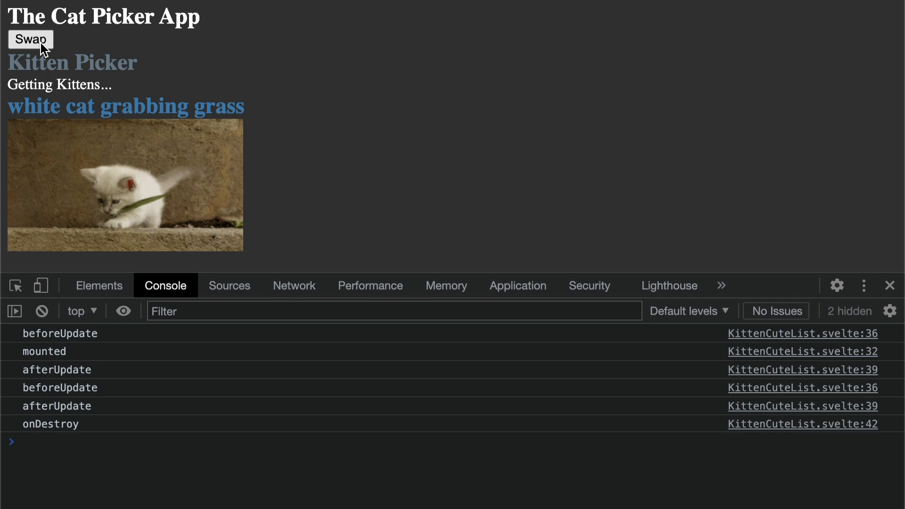
left_click(29, 39)
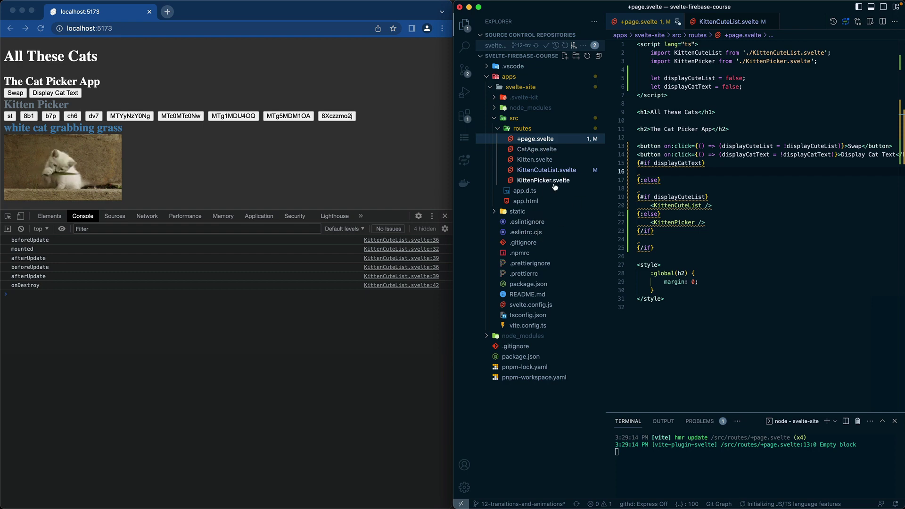
- Open KittenCuteList.svelte and scroll through its code as a reference
left_click(546, 170)
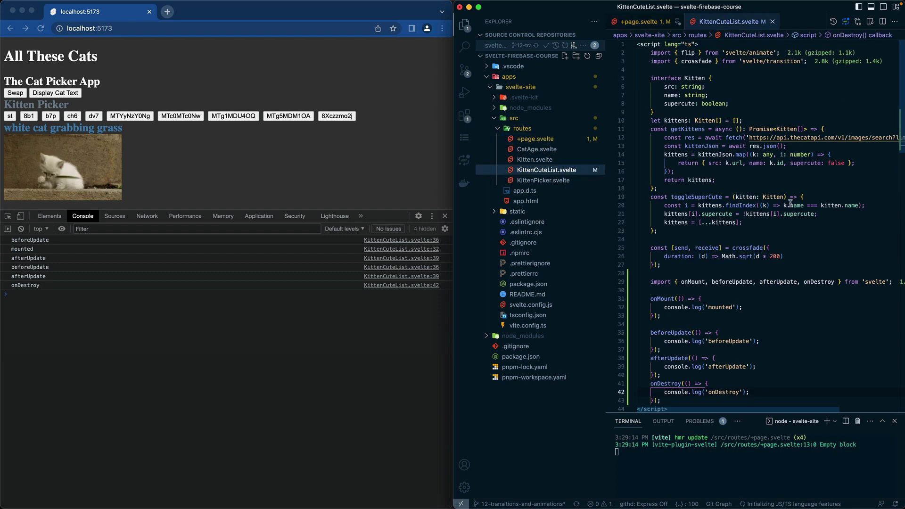
scroll("down", 3)
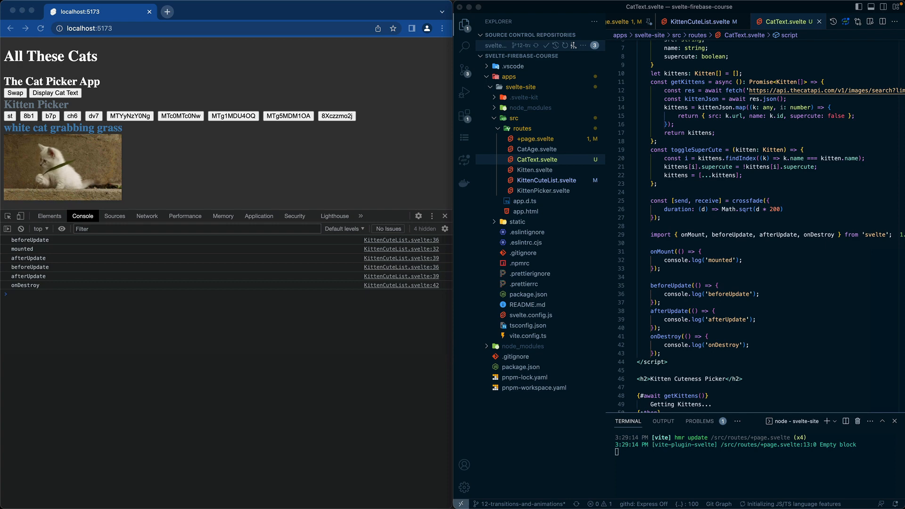
scroll("down", 3)
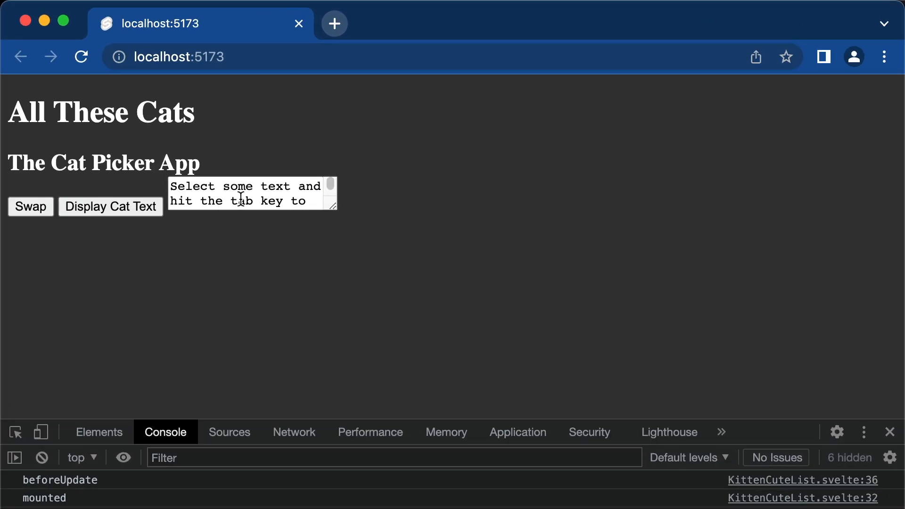
mouse_move(312, 204)
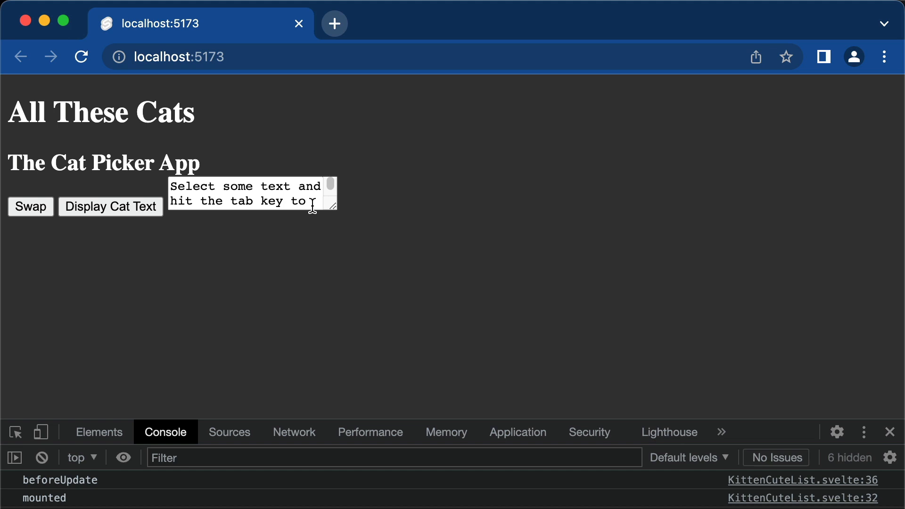
- Enlarge the cat text box, select 'some' and toggle its case with Tab
left_click_drag(332, 206, 516, 321)
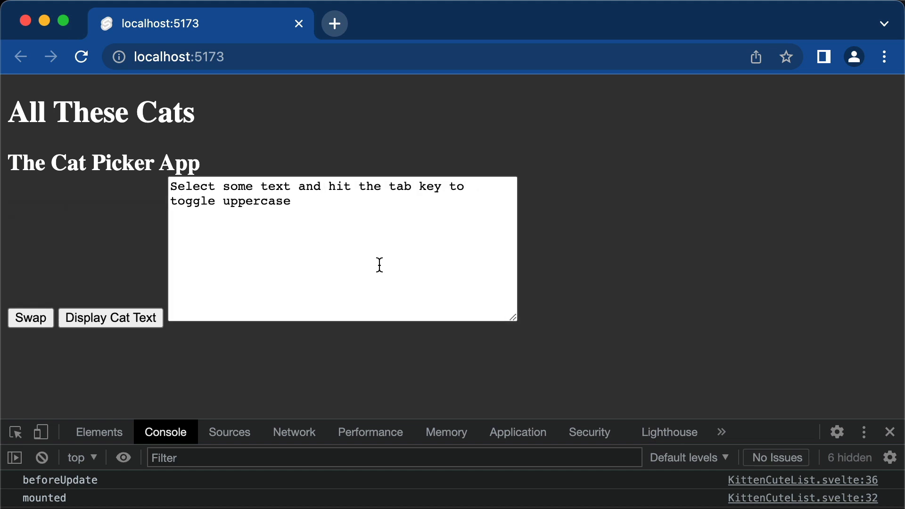
mouse_move(246, 225)
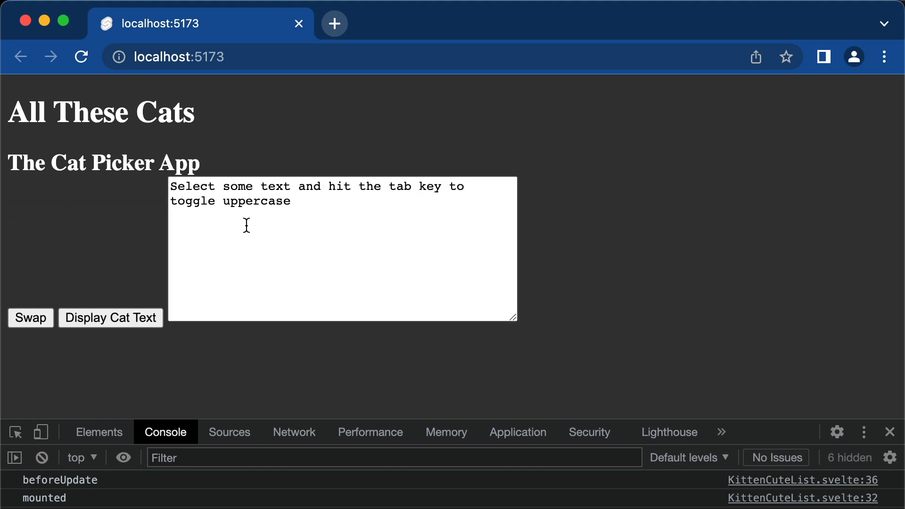
mouse_move(253, 207)
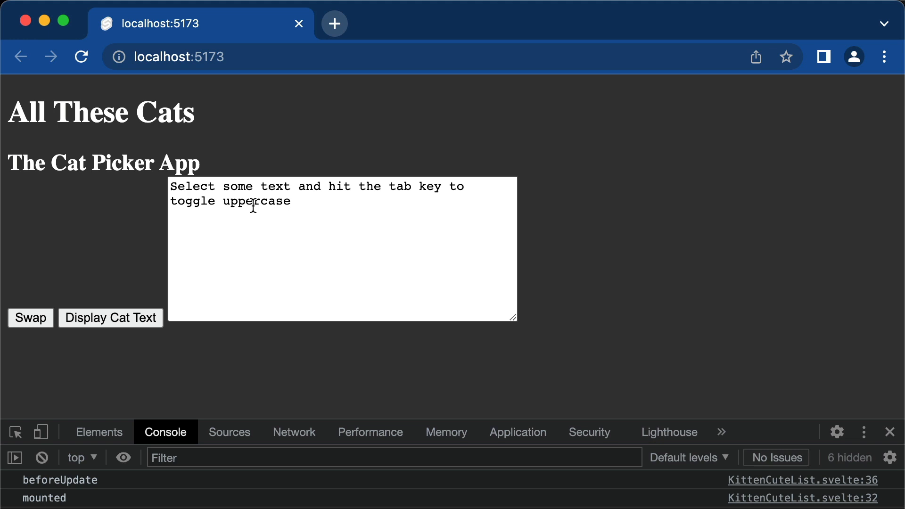
double_click(257, 201)
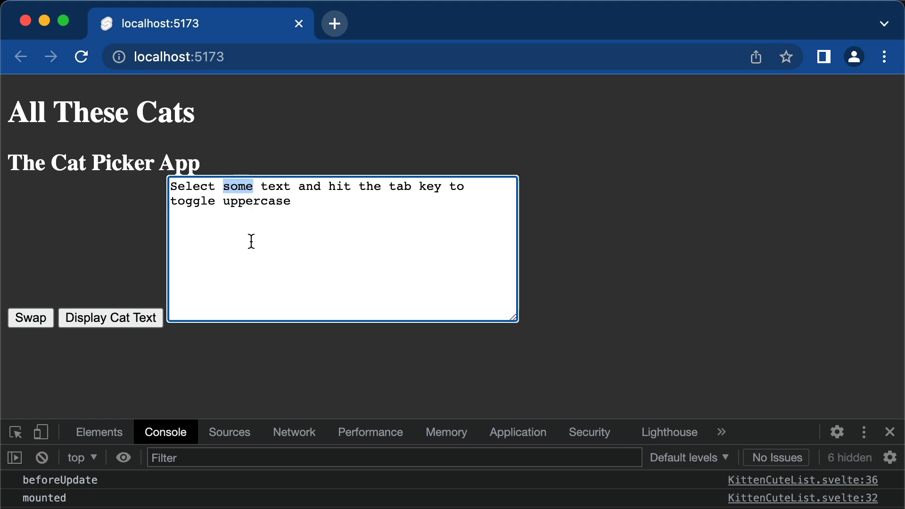
key("Tab")
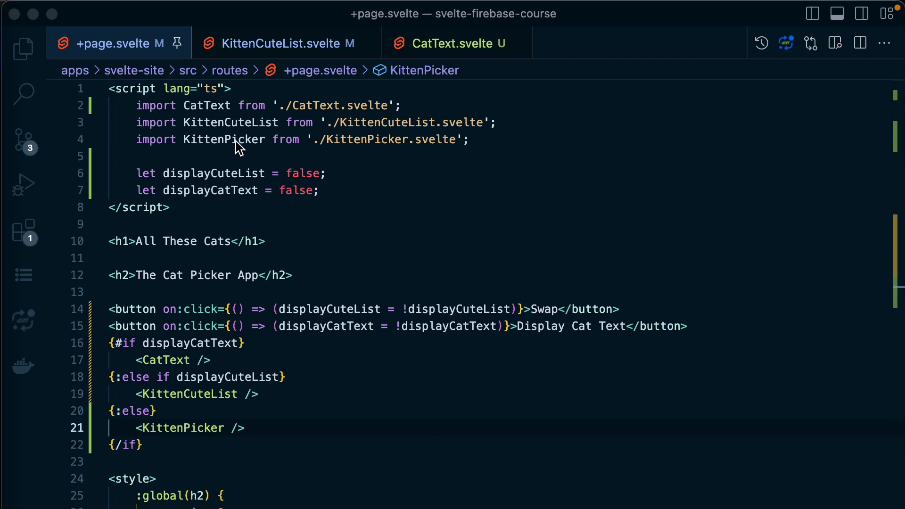
- Add 'await tick();' to CatText.svelte's keydown handler and import tick via Quick Fix
left_click(454, 43)
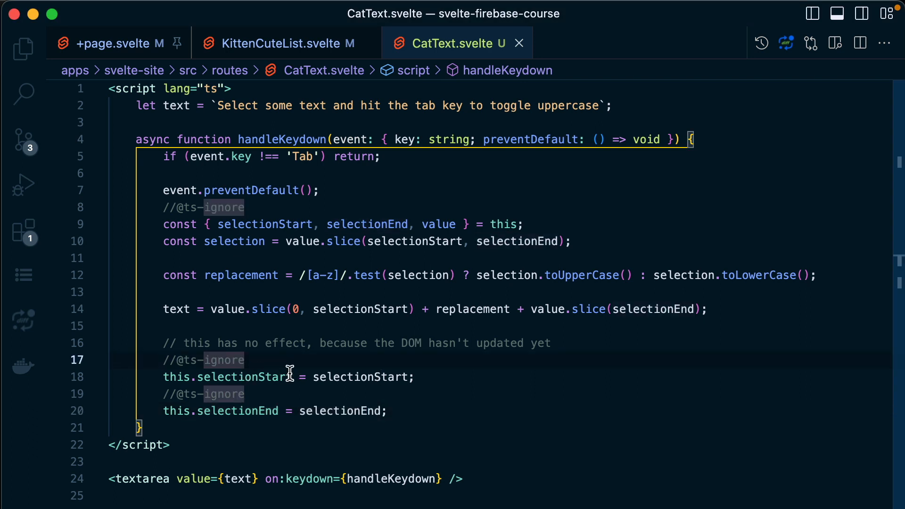
mouse_move(580, 351)
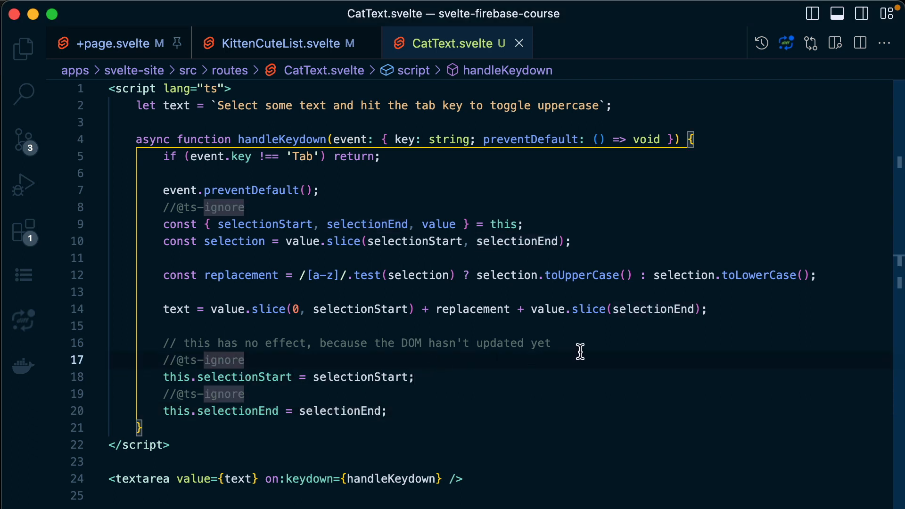
type("await tick();")
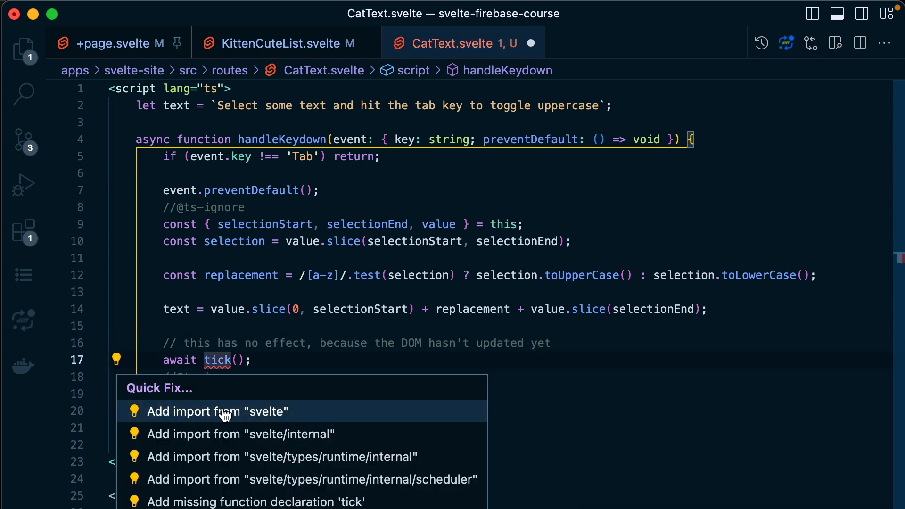
left_click(217, 412)
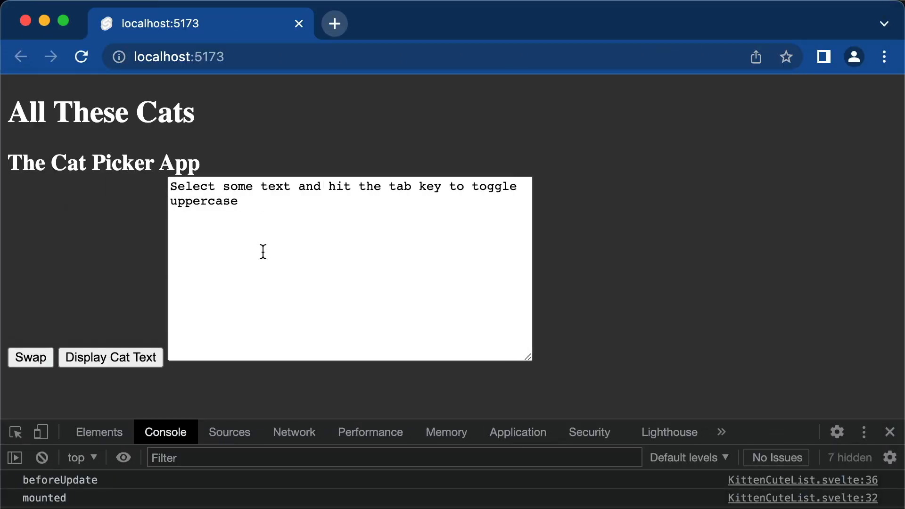
- Select 'some' and press Tab twice to uppercase 'some' and then 'text'
double_click(238, 187)
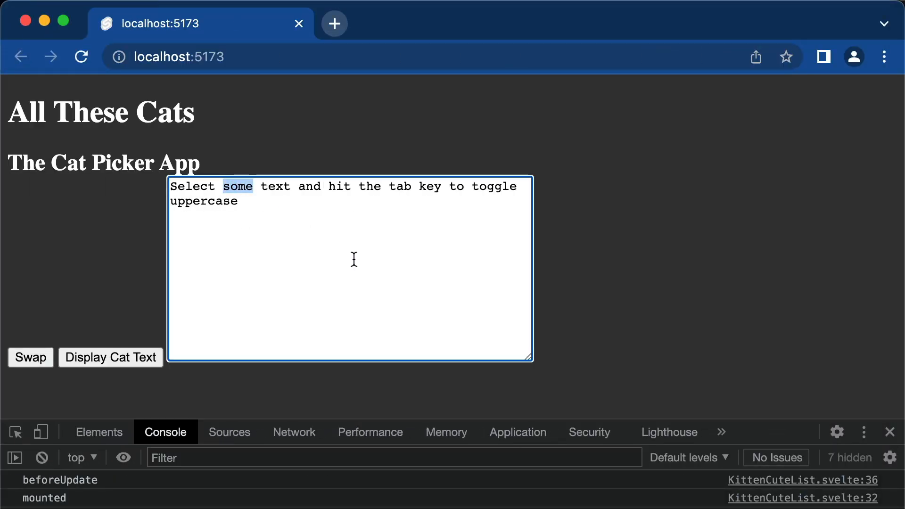
key("Tab")
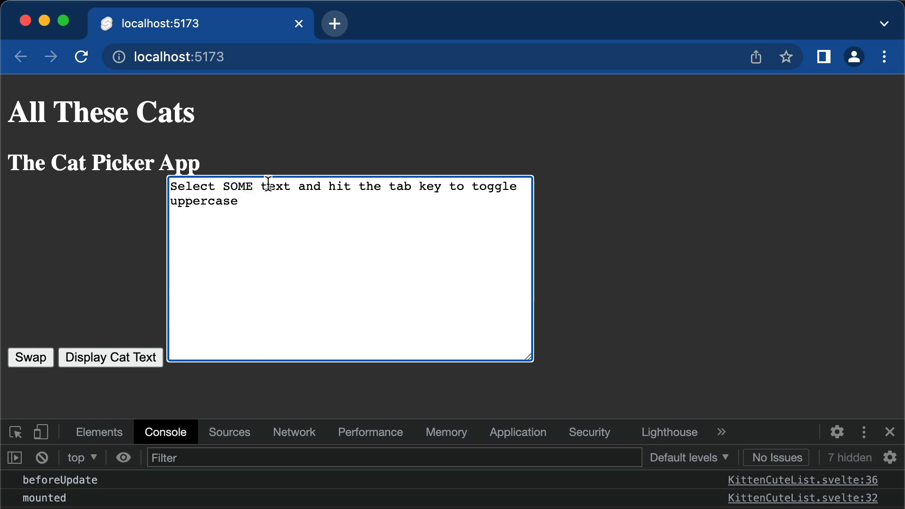
key("Tab")
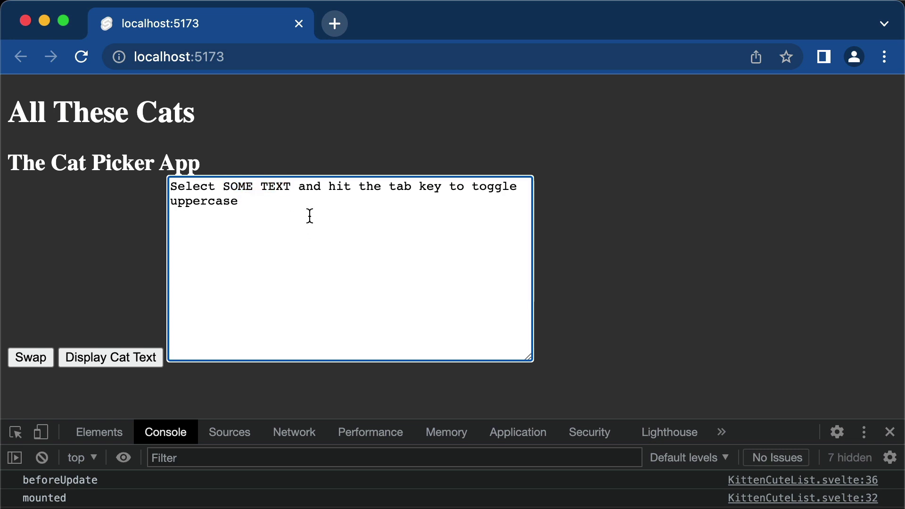